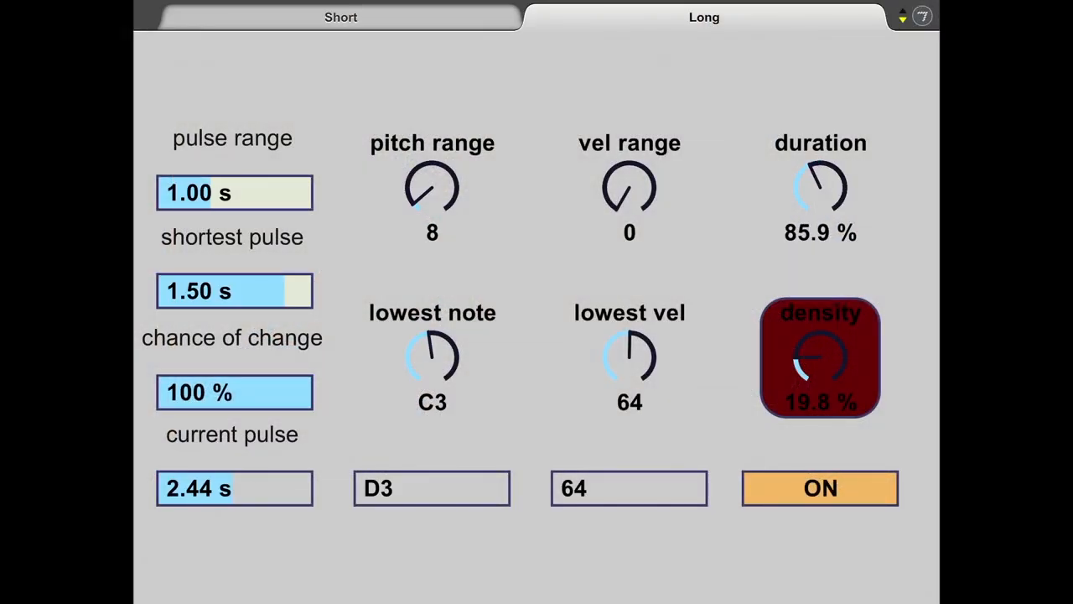
- Switch to Ableton Live and select the drum track to show its generator and Tiny Tonal Drums
left_click(340, 16)
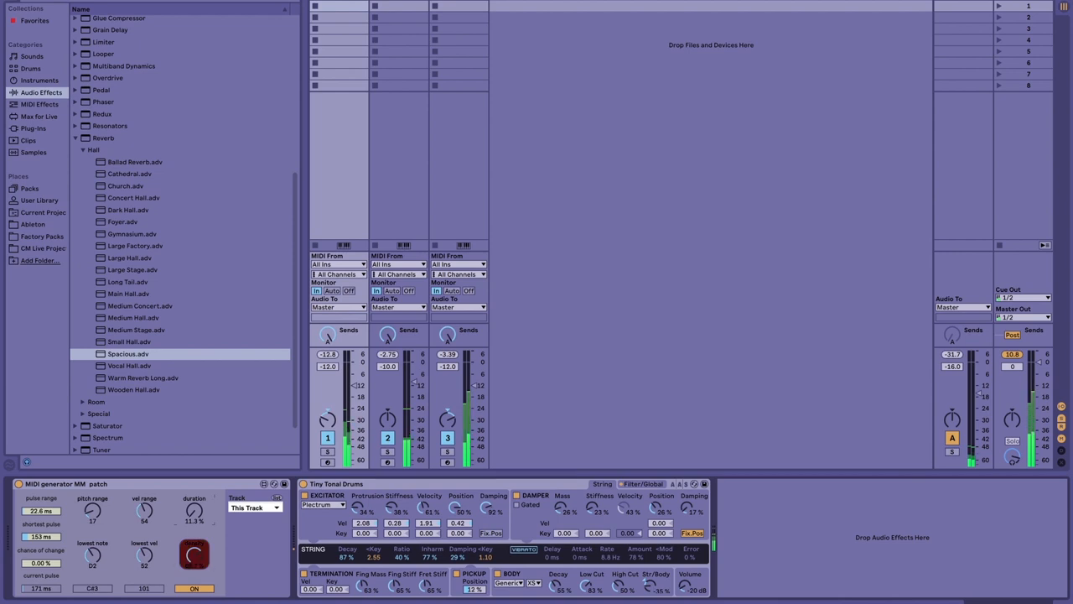
left_click(194, 553)
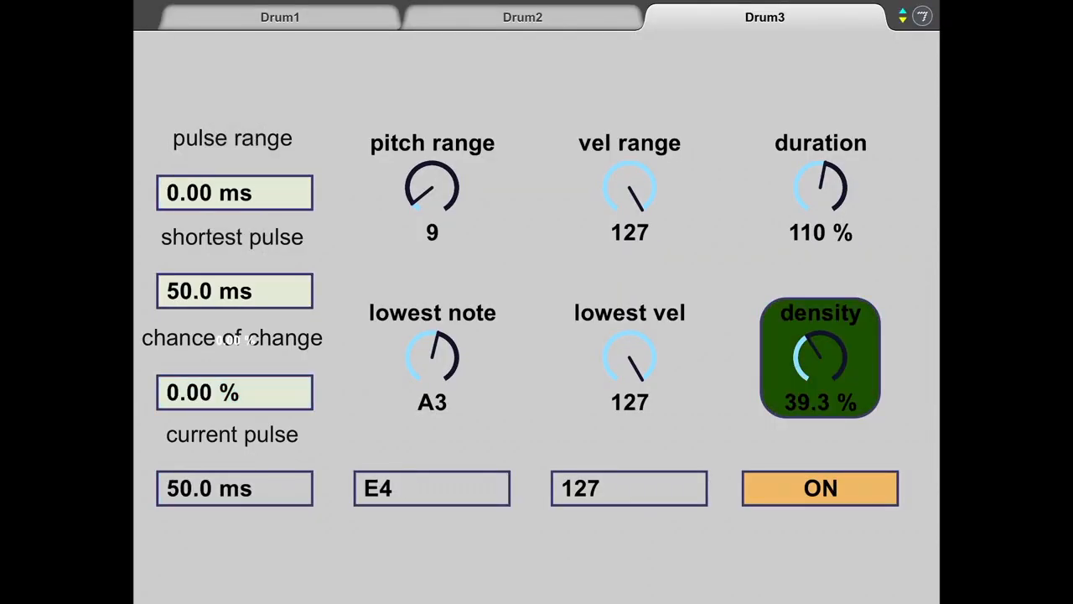
- Toggle Drum3 density, then on the Drum3 tab turn density up from 37.5 % to 65.5 %
left_click(820, 357)
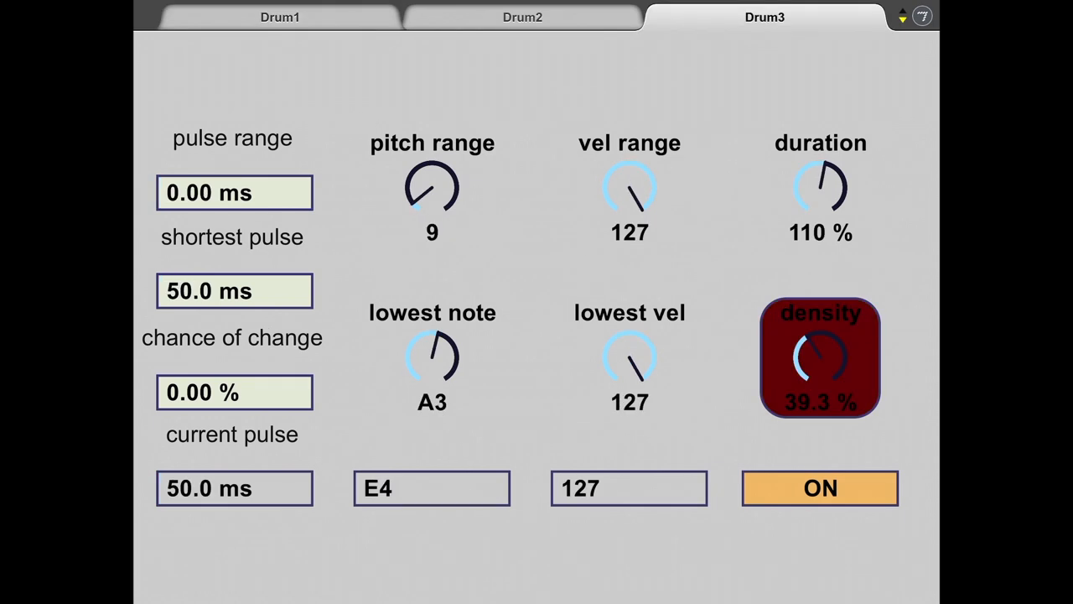
left_click_drag(820, 356, 820, 377)
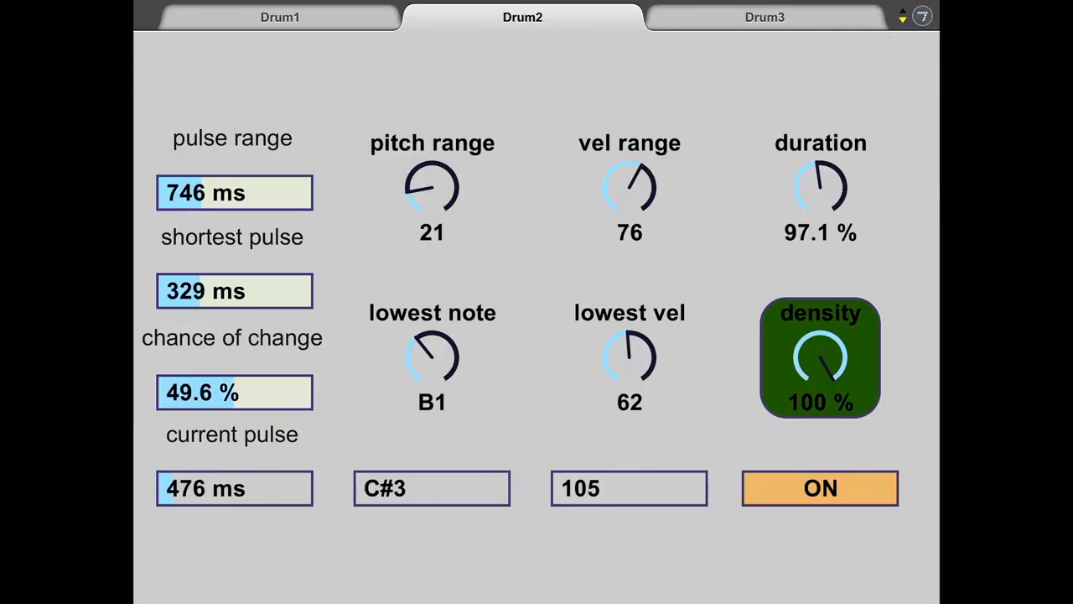
left_click(764, 16)
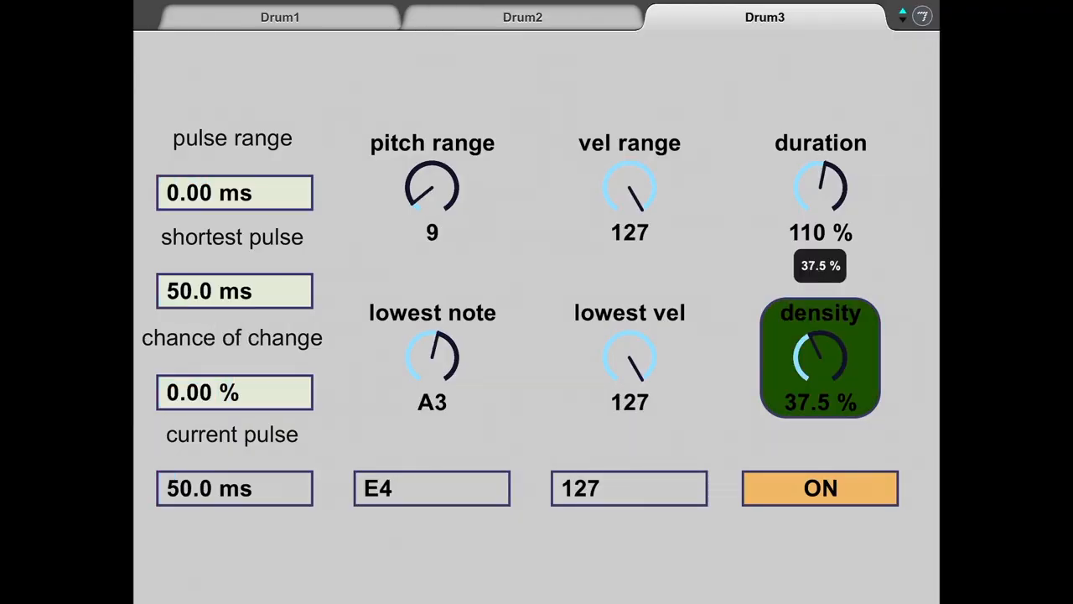
left_click_drag(821, 361, 820, 327)
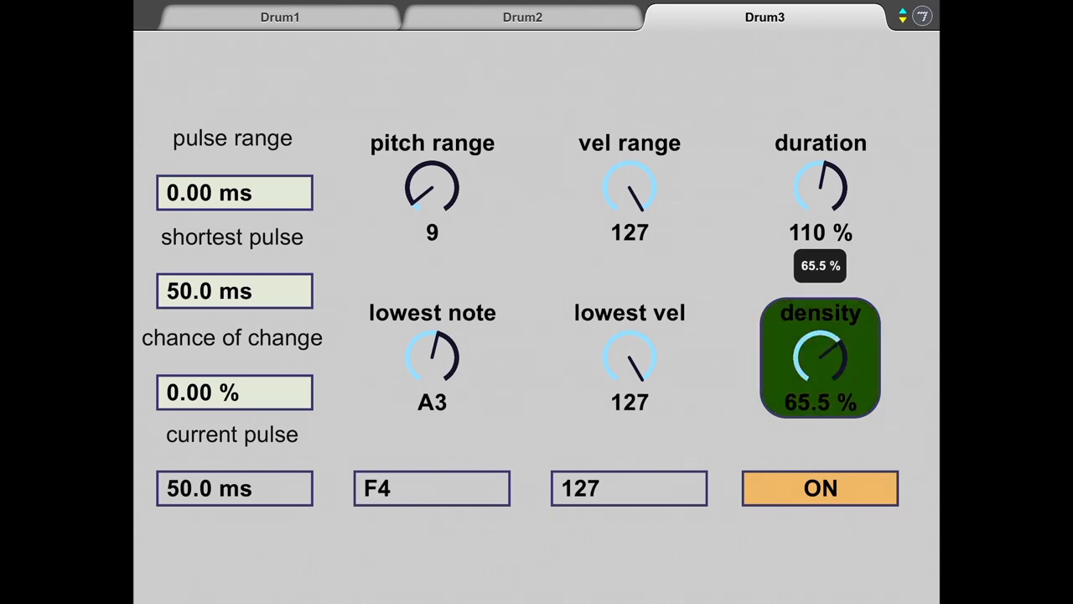